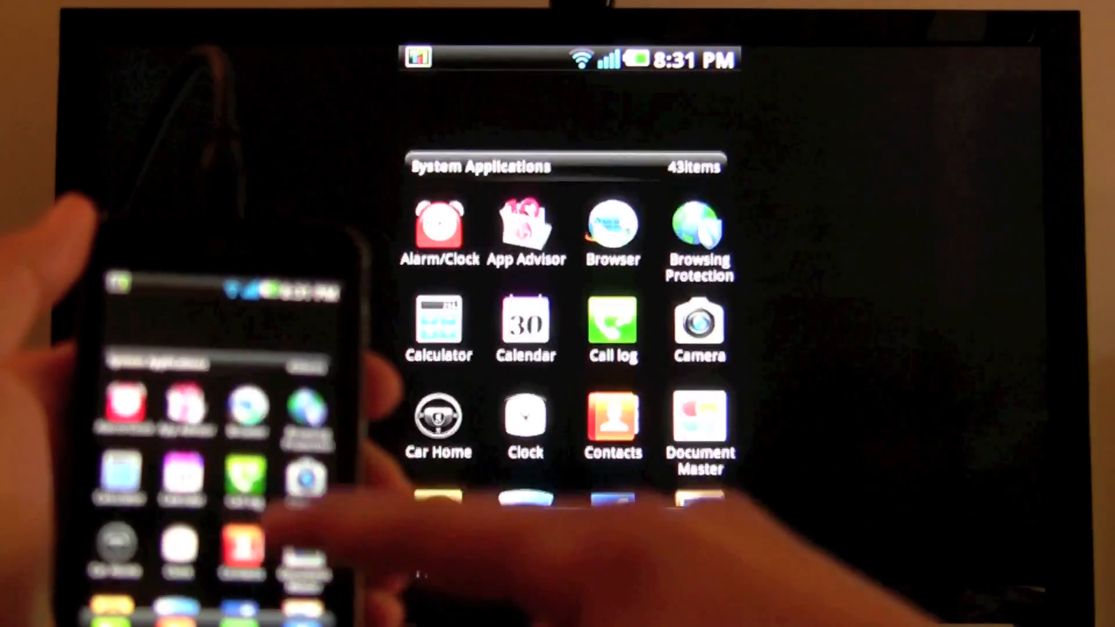
# Step: Scroll the AnandTech homepage and zoom into the article summary text
pyautogui.scroll(-3)
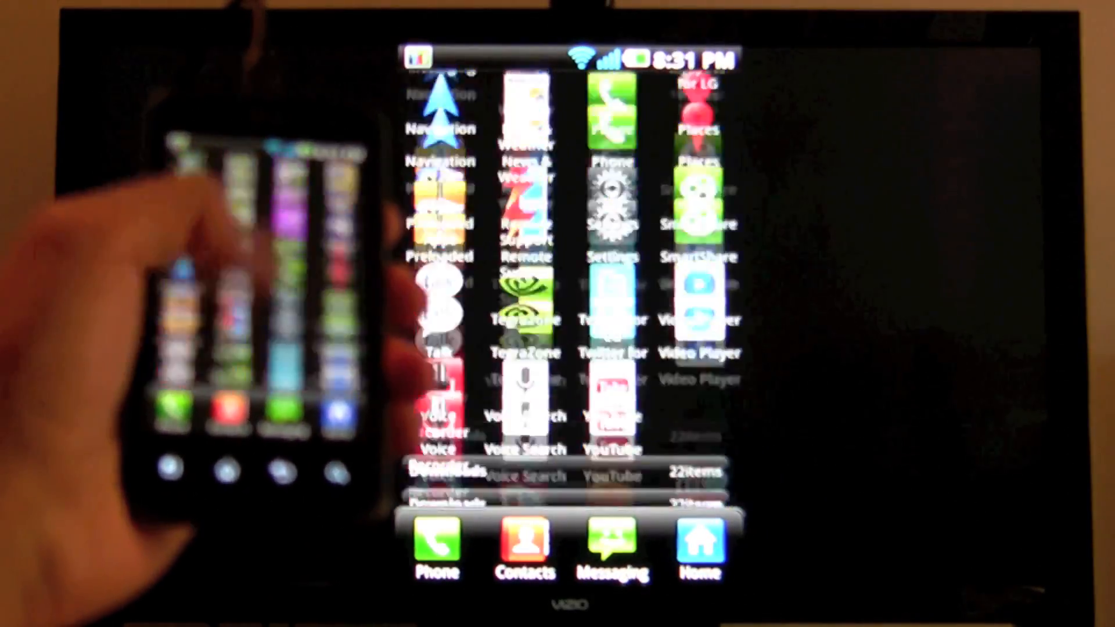
pyautogui.scroll(3)
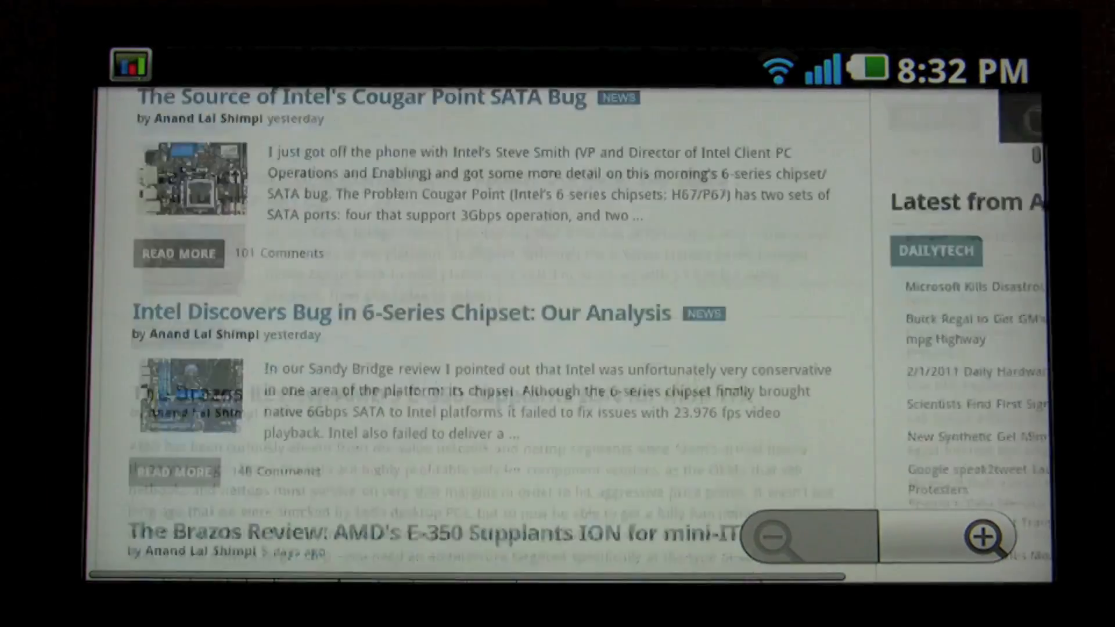
pyautogui.scroll(3)
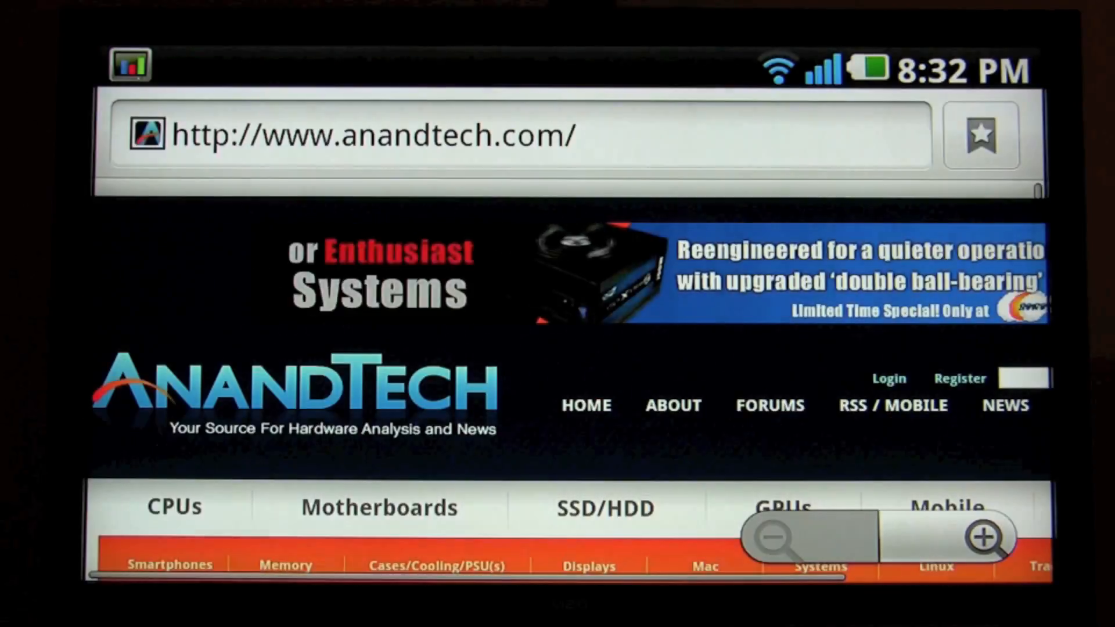
pyautogui.scroll(-3)
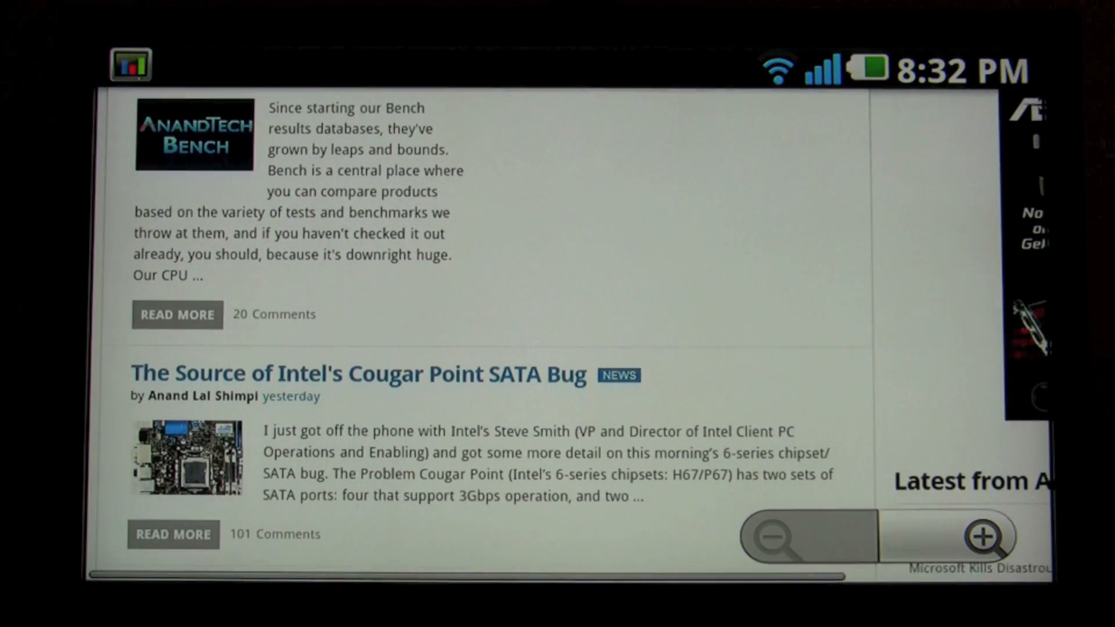
pyautogui.scroll(-3)
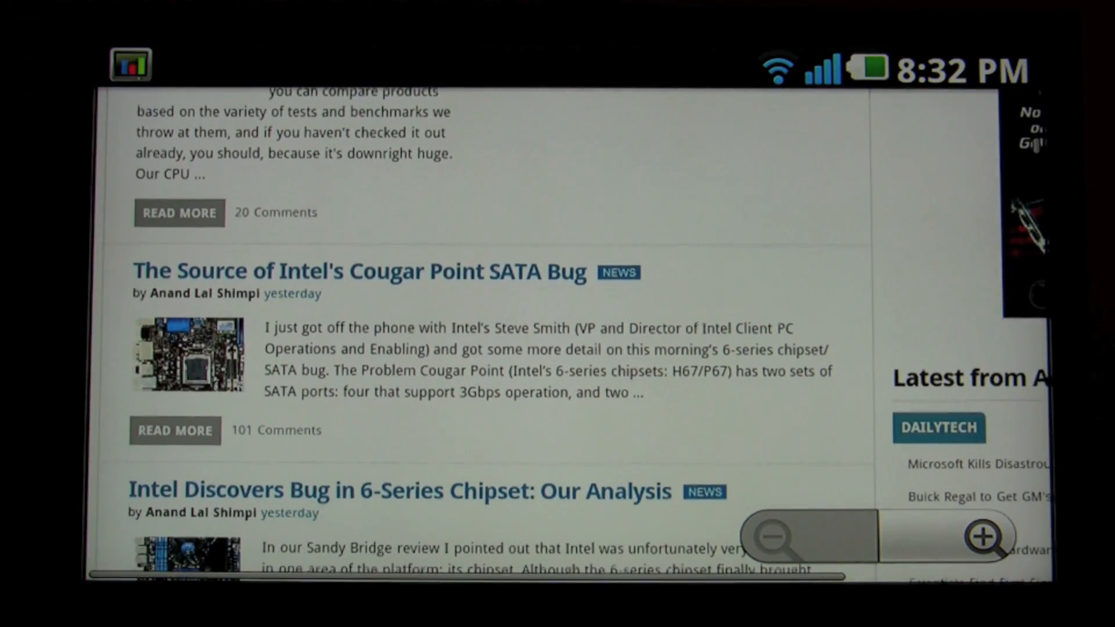
pyautogui.click(983, 536)
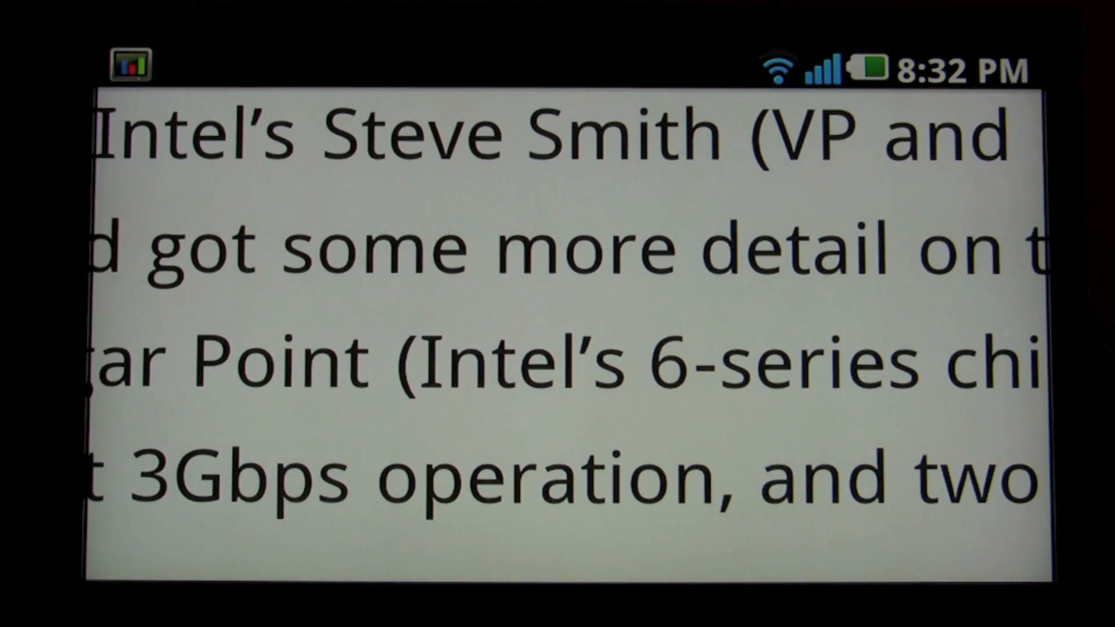
# Step: Scroll through the zoomed text and down to the Intel 6-Series chipset article headline
pyautogui.scroll(-3)
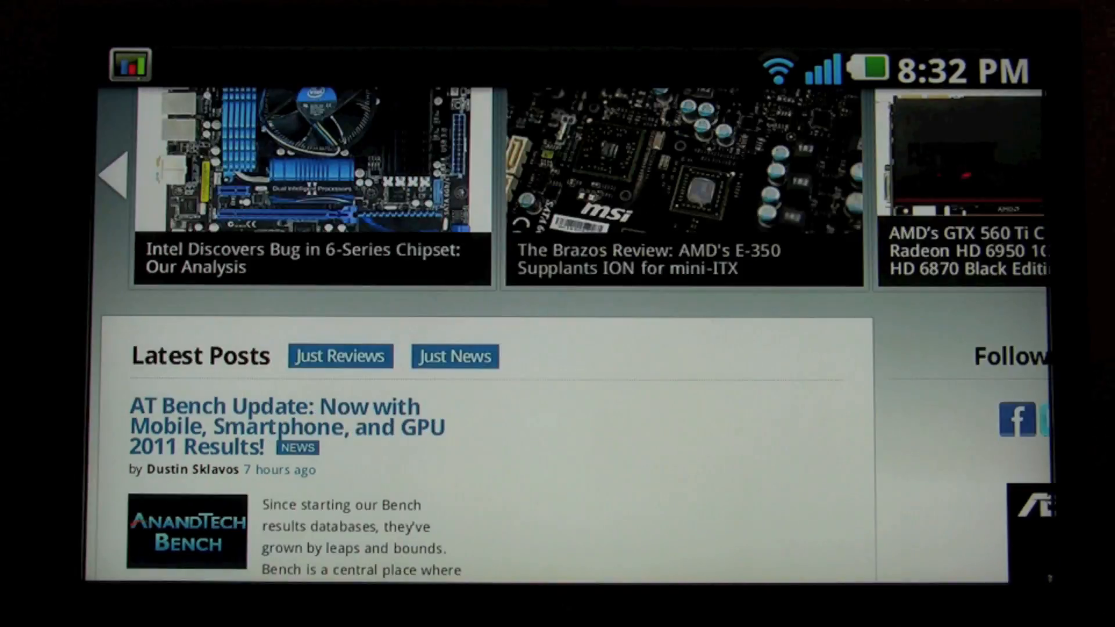
pyautogui.scroll(-3)
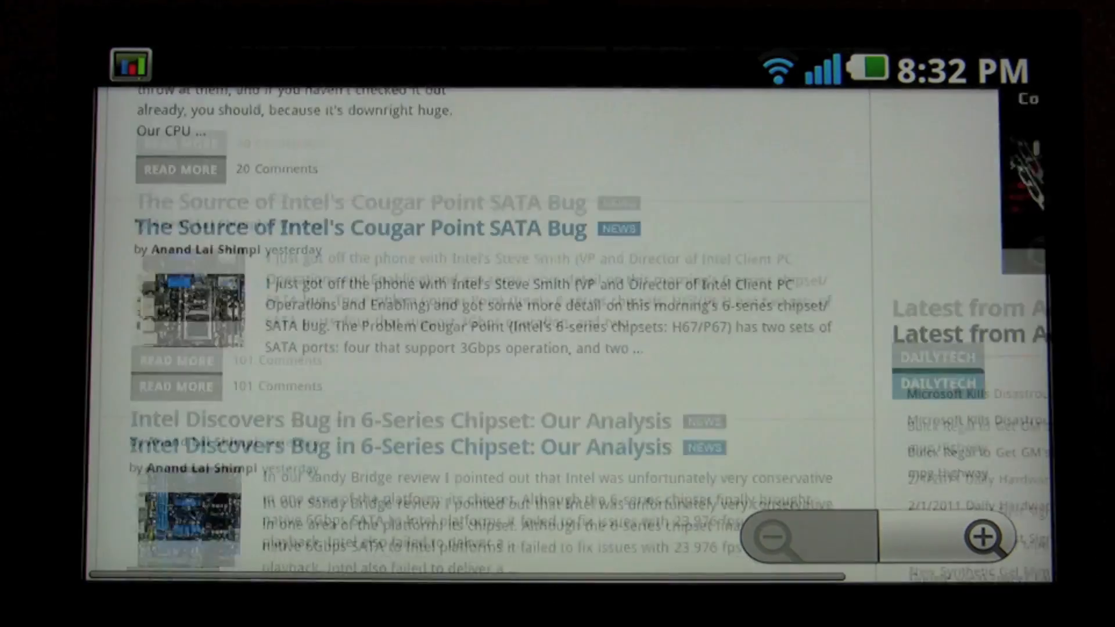
pyautogui.scroll(3)
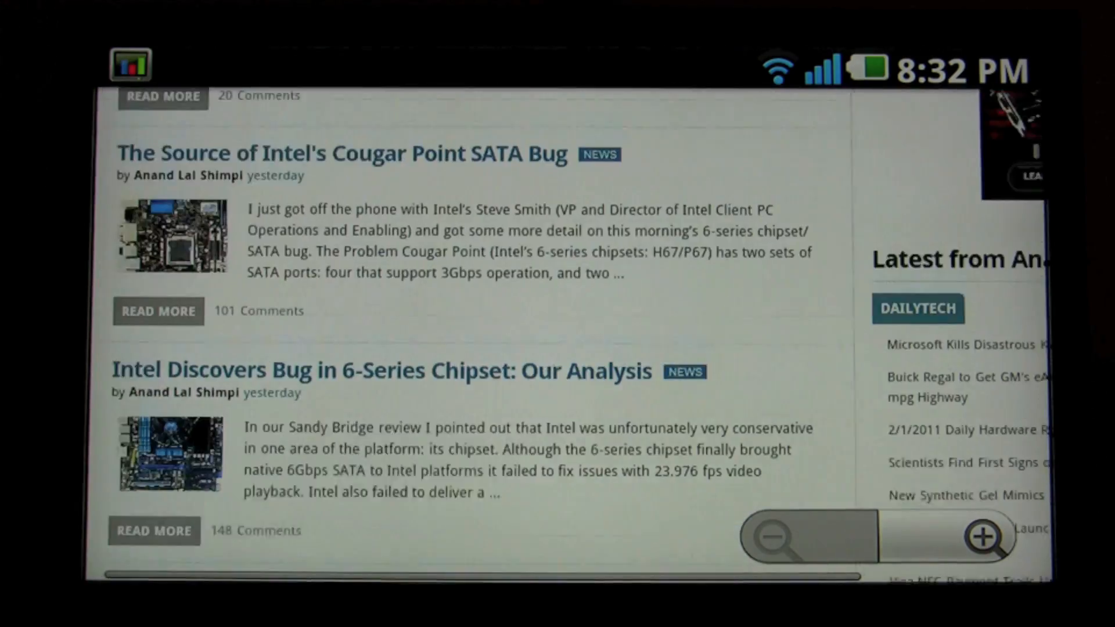
pyautogui.scroll(-3)
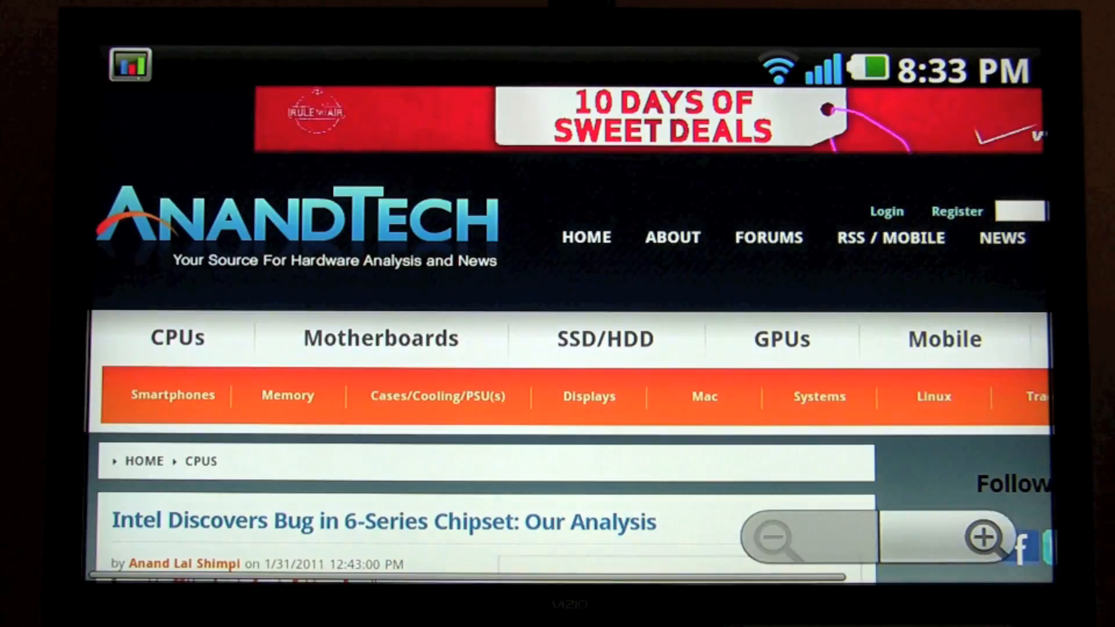
pyautogui.scroll(-3)
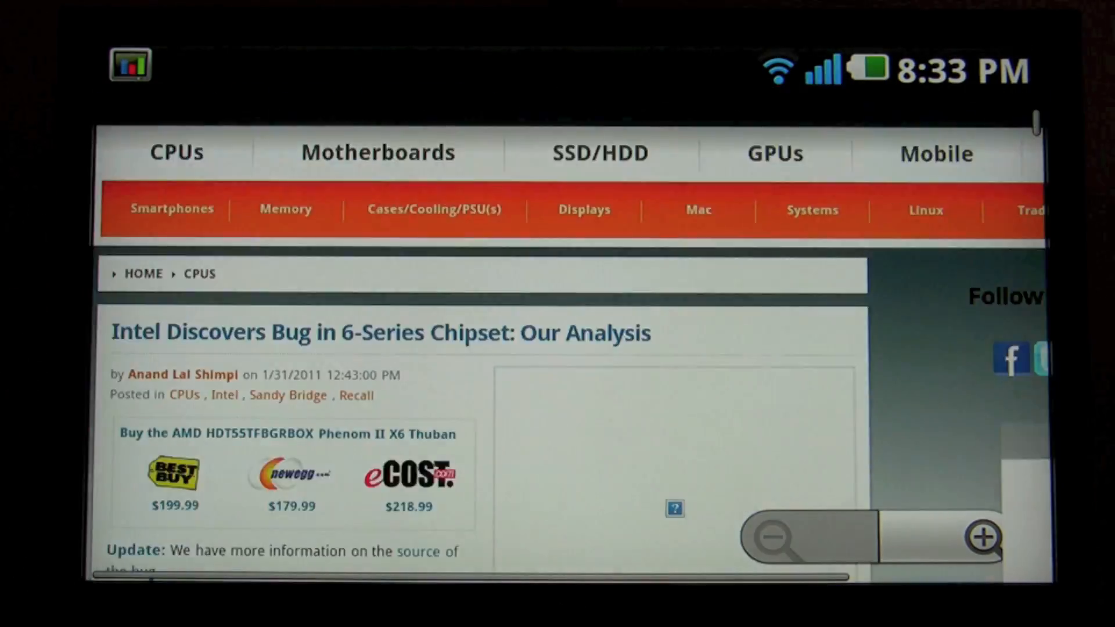
pyautogui.scroll(-3)
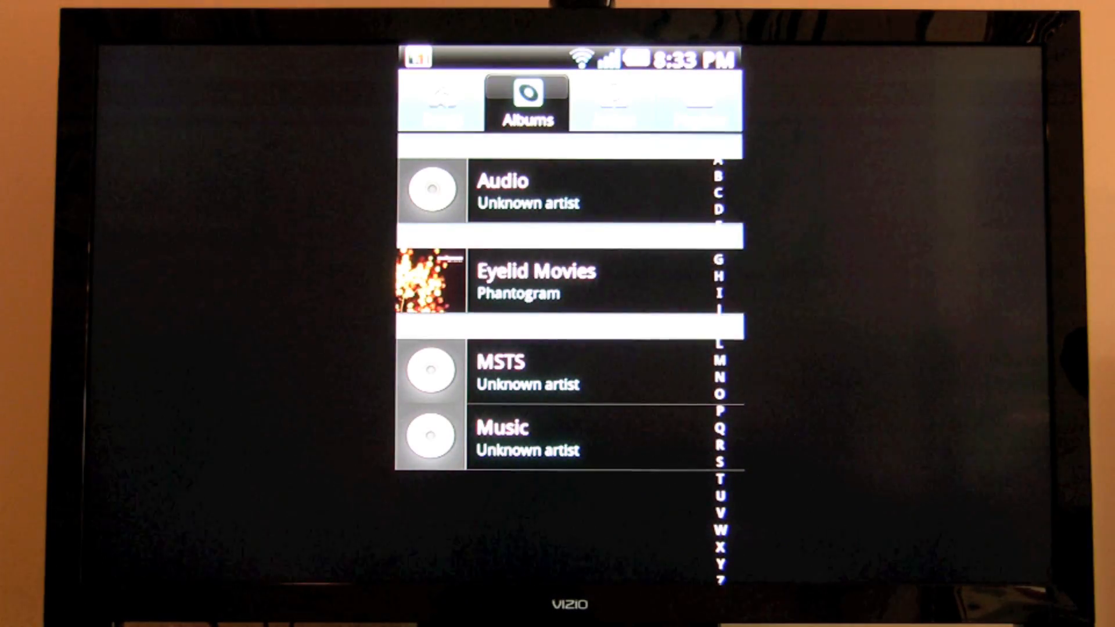
# Step: Play a Phantogram track from the Eyelid Movies album in the Albums list
pyautogui.click(535, 280)
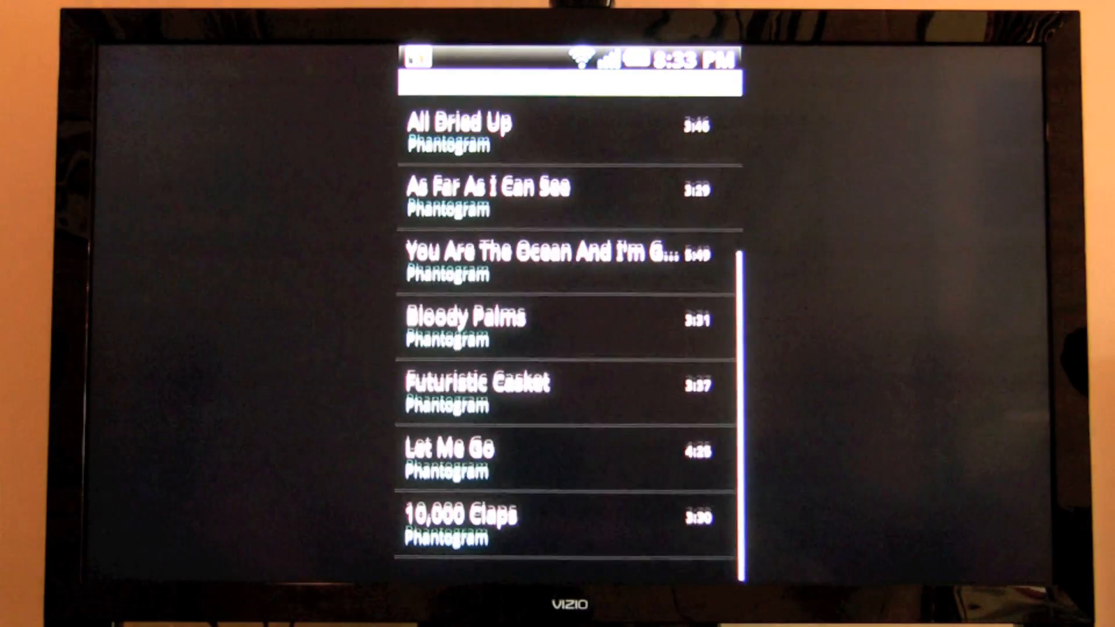
pyautogui.click(472, 383)
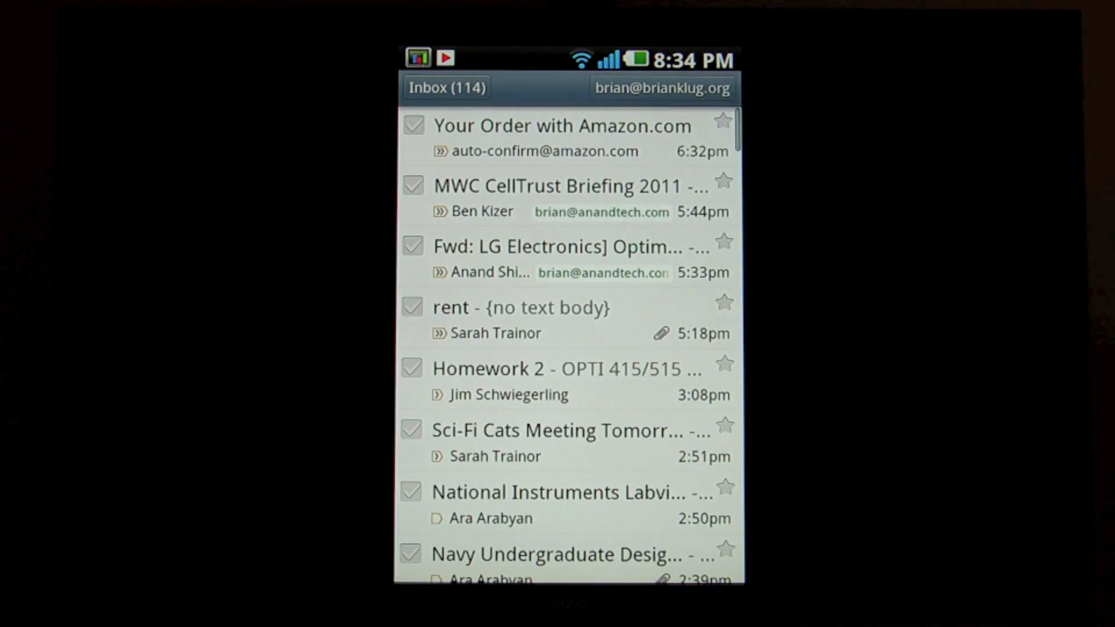
# Step: Scroll the Gmail inbox, then leave it for the home screen and Gallery
pyautogui.scroll(-3)
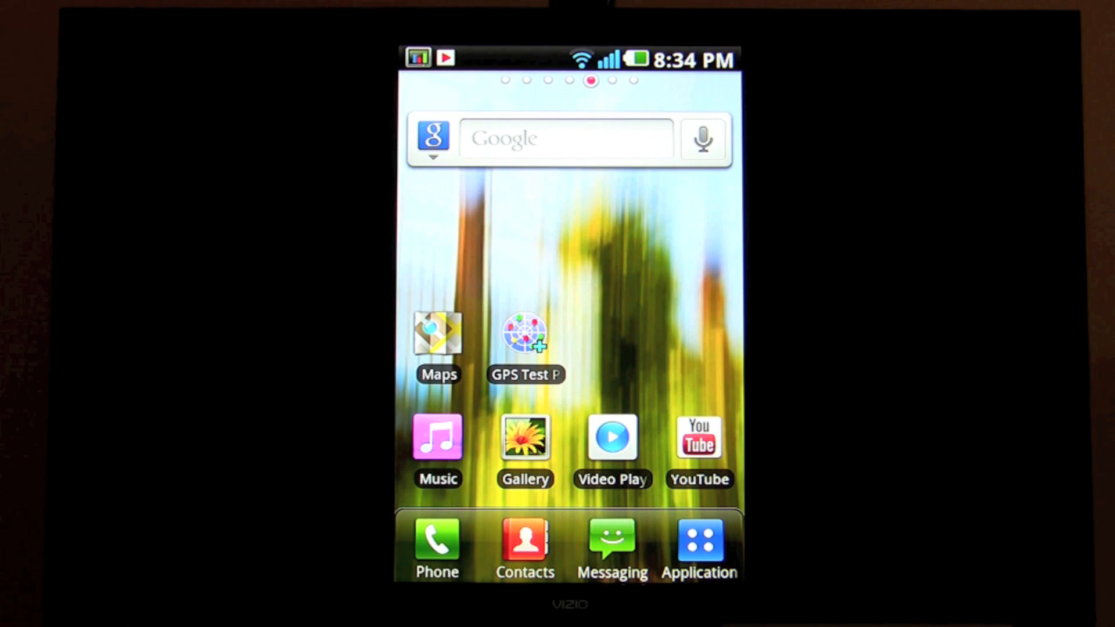
pyautogui.click(525, 437)
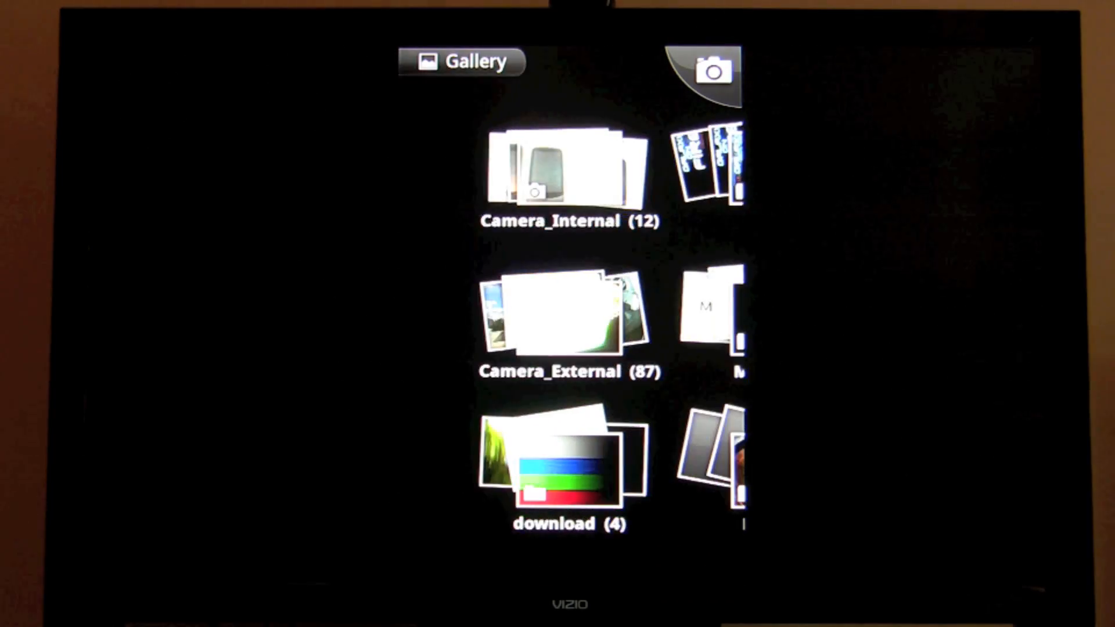
# Step: Open the Camera_Internal album and view one of the phone photos
pyautogui.click(551, 174)
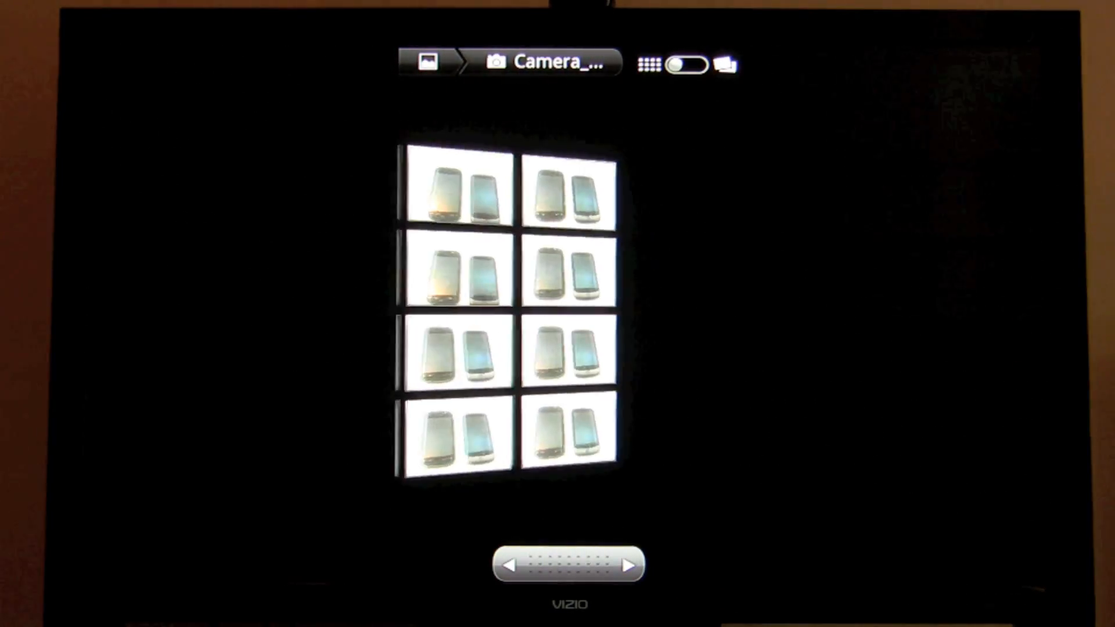
pyautogui.click(569, 192)
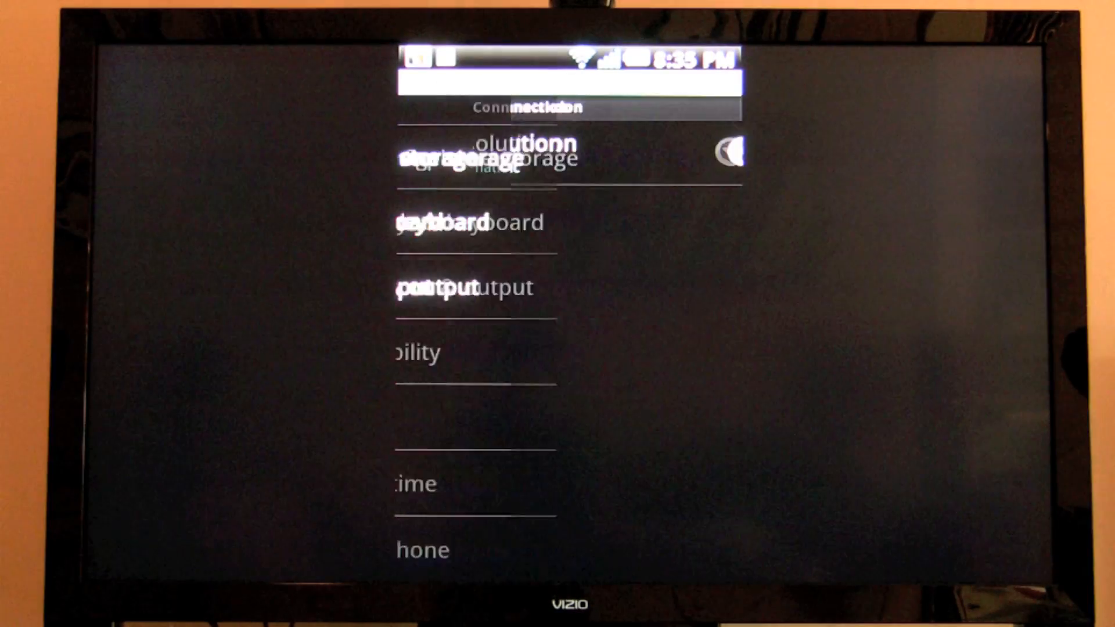
# Step: Show the HDMI connection settings with the output Resolution option
pyautogui.click(483, 152)
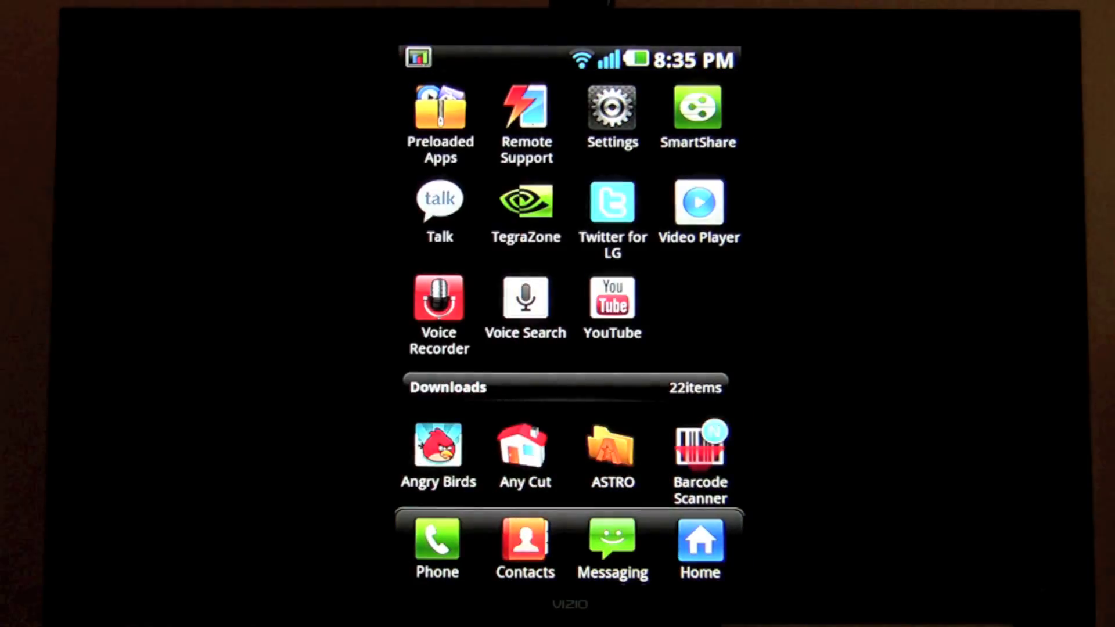
# Step: Launch ASTRO from the app drawer to list the ManOnFire test video files
pyautogui.click(611, 459)
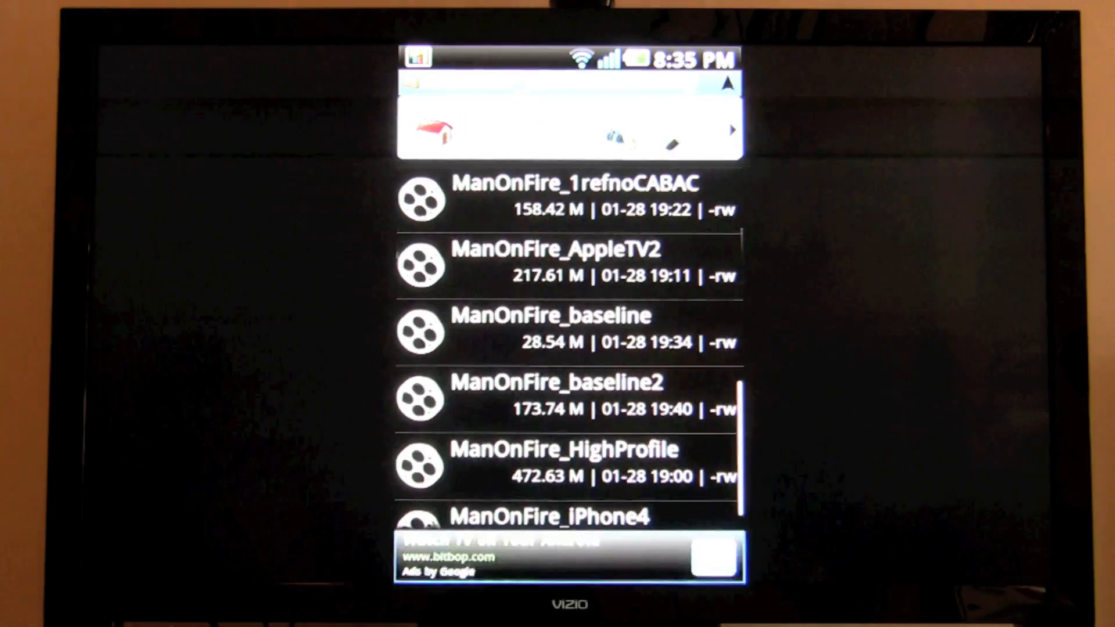